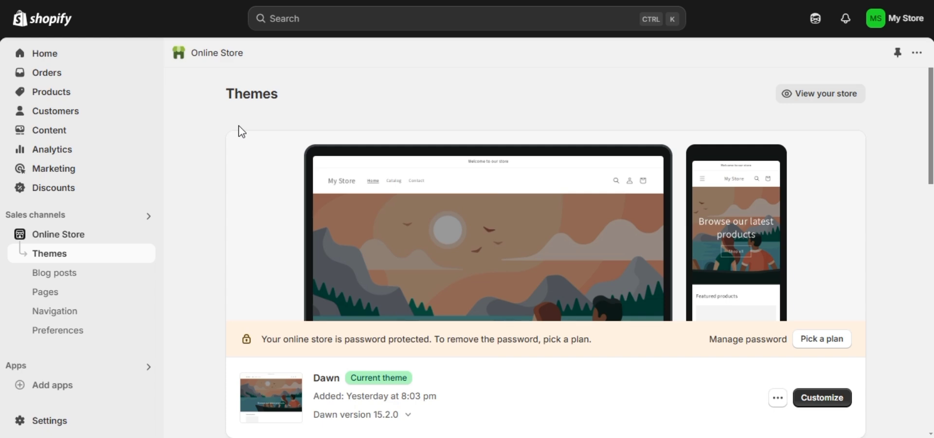
mouse_move(482, 409)
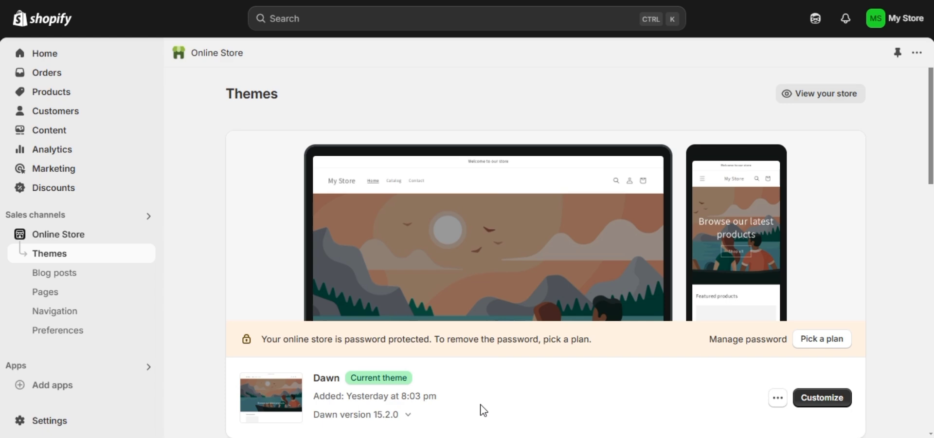
mouse_move(242, 131)
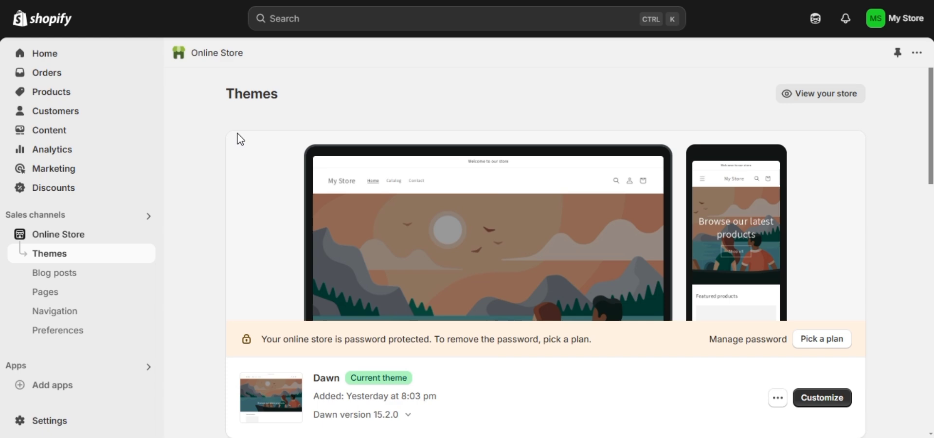
mouse_move(483, 410)
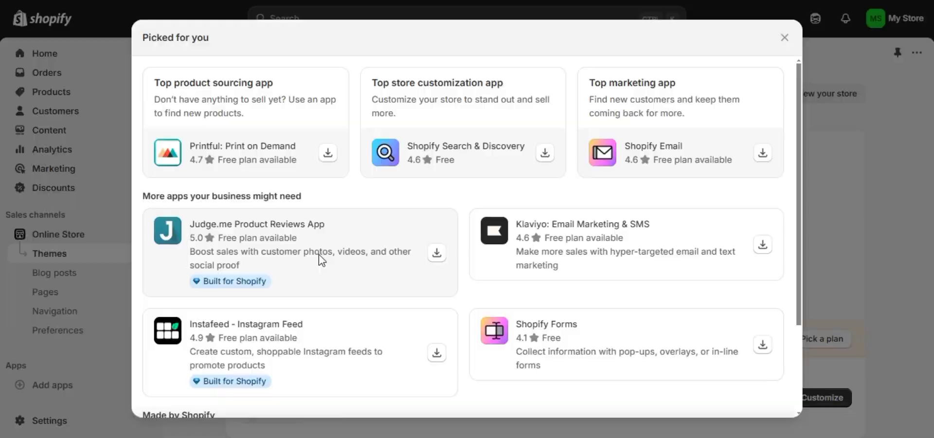
Install the Judge.me Product Reviews app and approve its requested store permissions
click(256, 223)
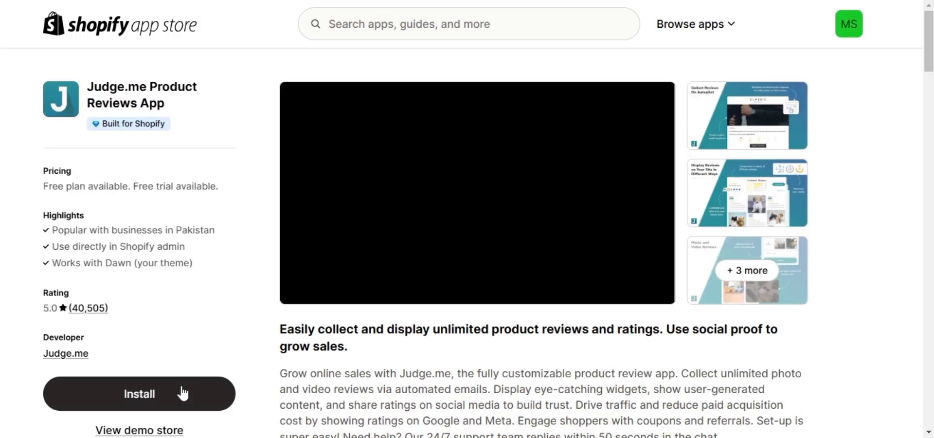
click(138, 394)
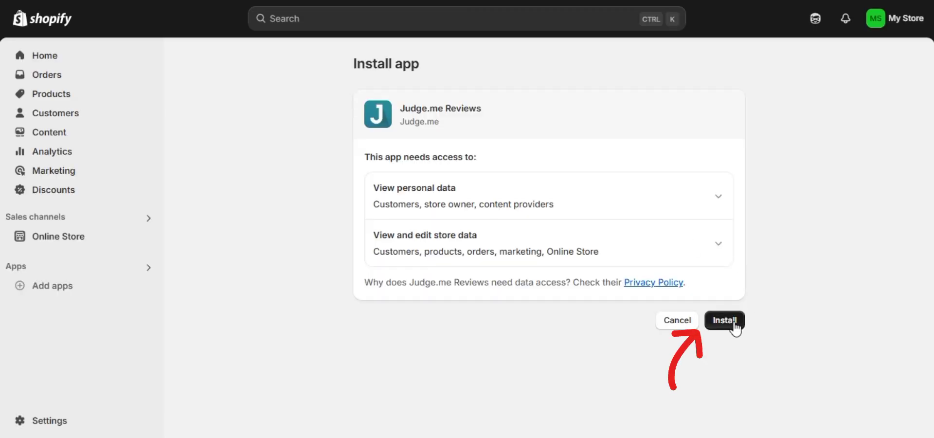
click(725, 320)
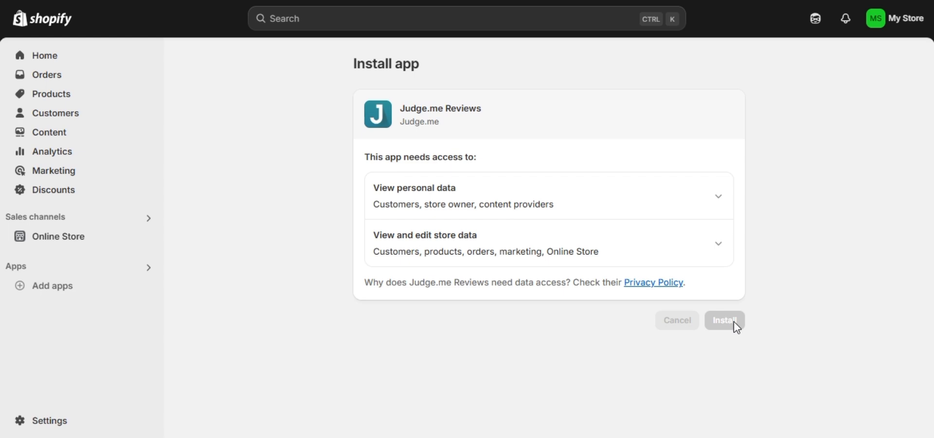
click(725, 321)
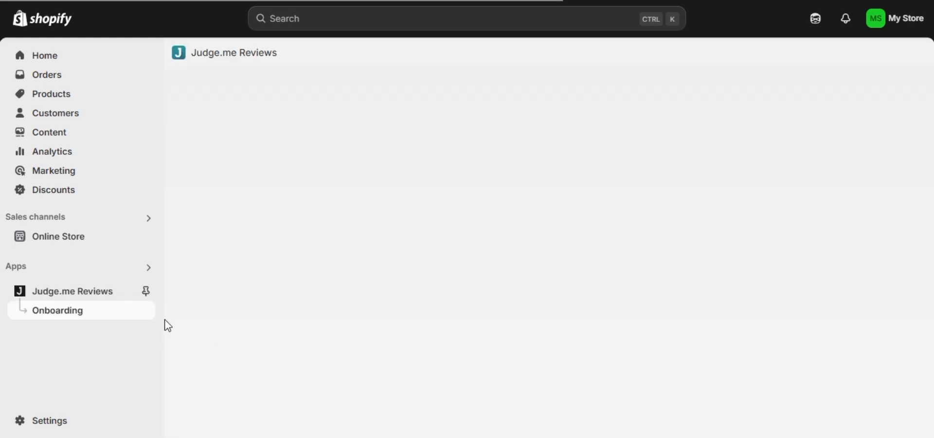
Start Judge.me setup in English targeting the current default theme
click(72, 291)
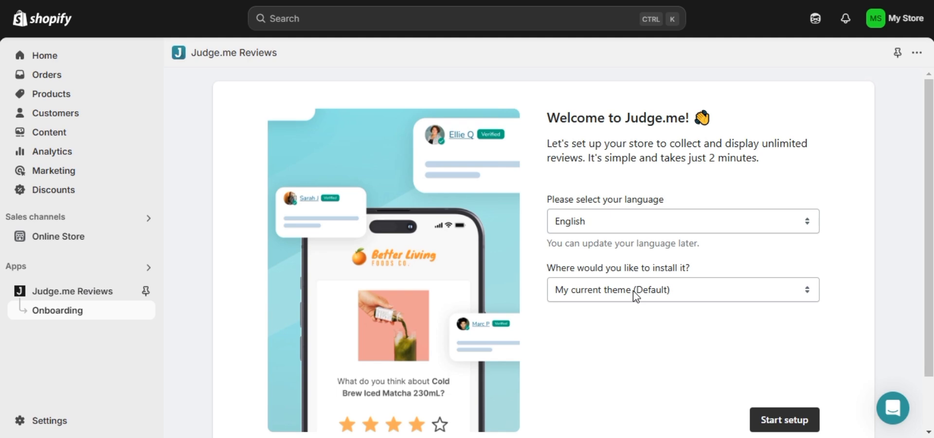
click(682, 290)
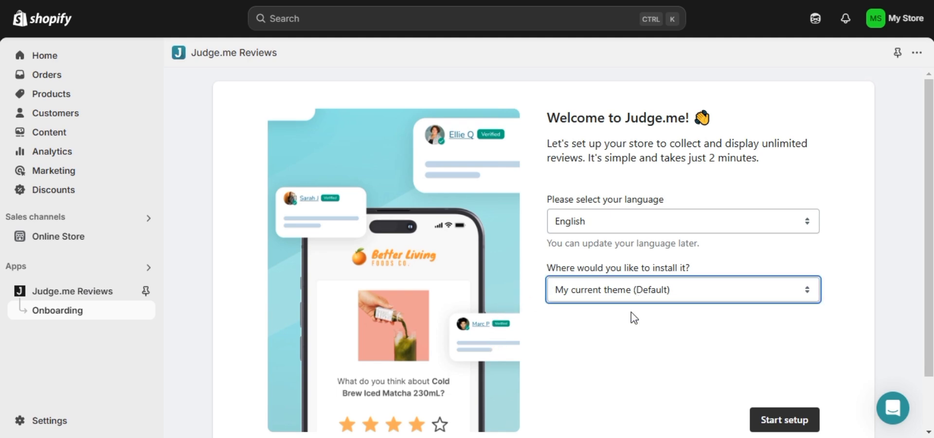
click(784, 420)
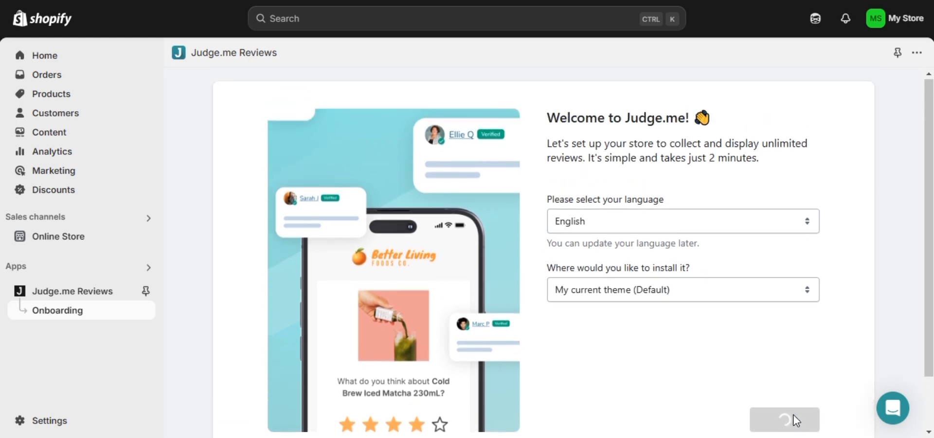
click(785, 419)
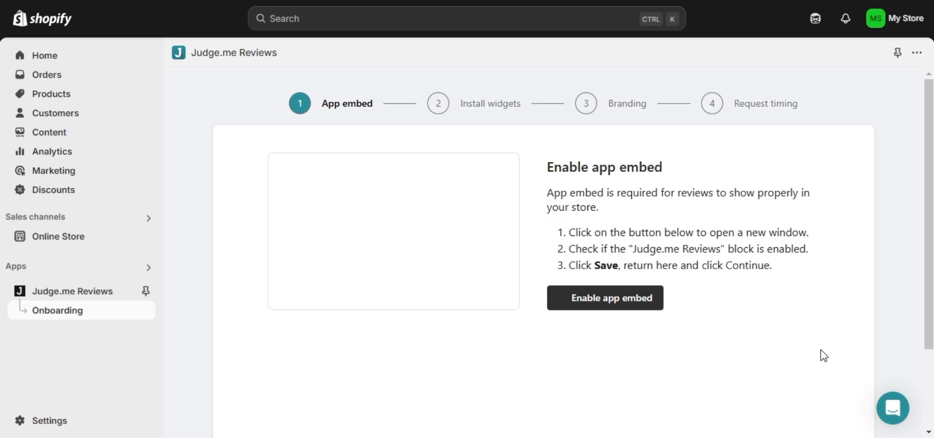
Switch on the Judge.me Reviews app embed in the Dawn theme editor
click(604, 297)
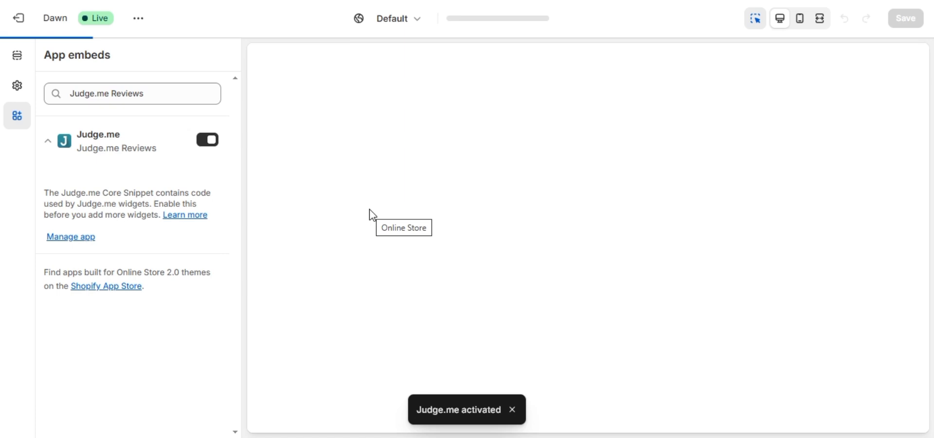
click(207, 140)
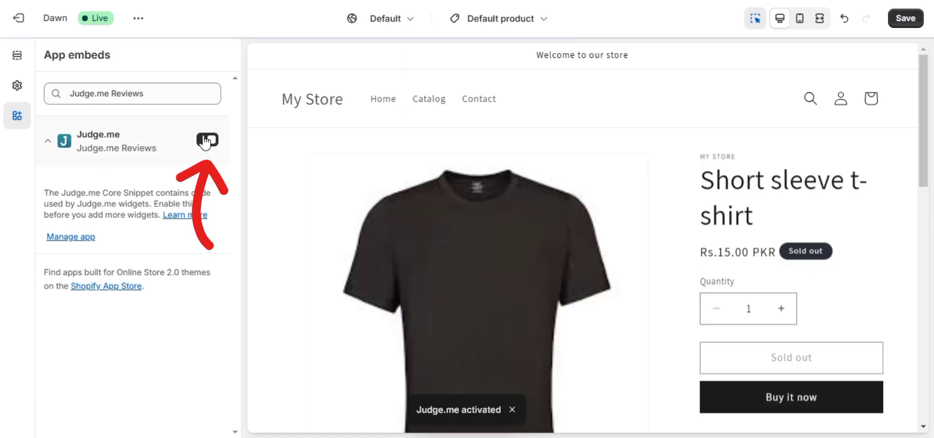
click(206, 141)
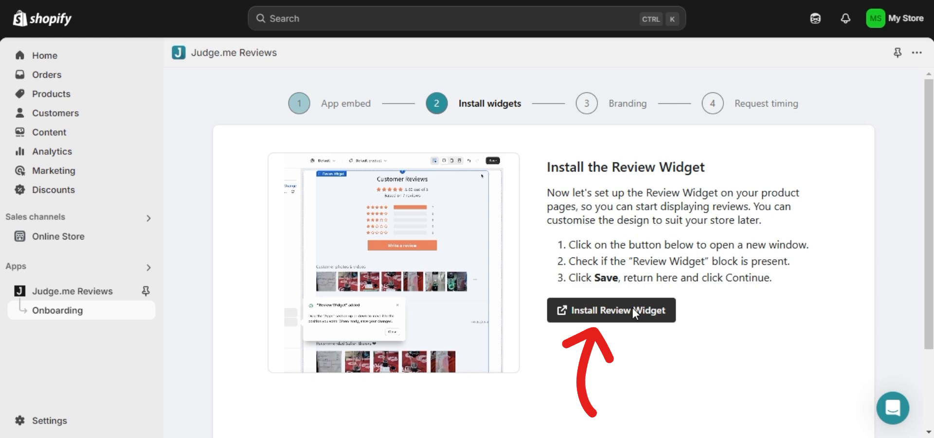
Add the Judge.me Review Widget to Dawn's default product template and save
click(610, 310)
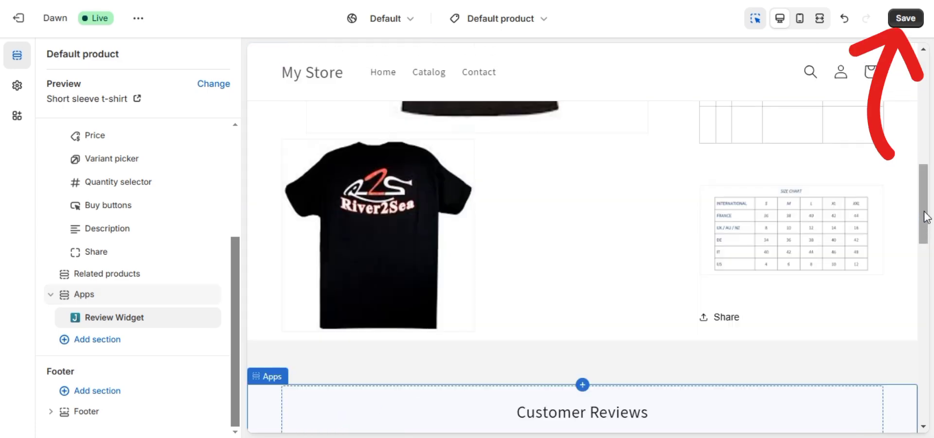
click(905, 18)
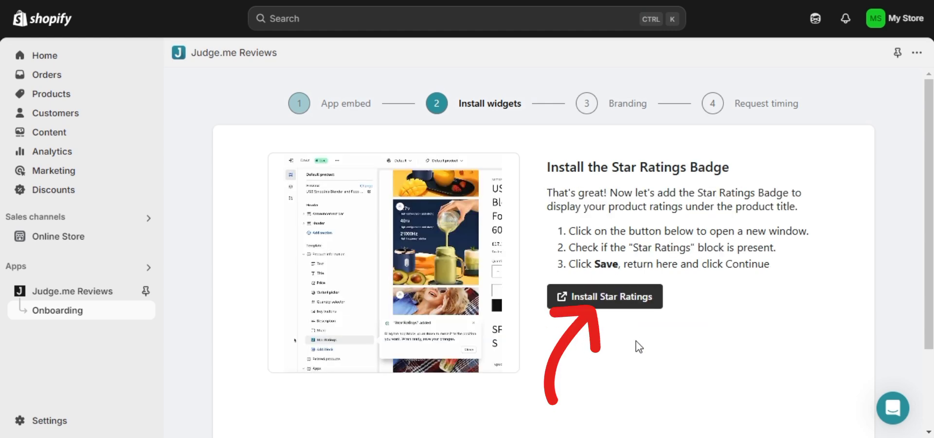
Place a Review Widget block under Share and preview it on the product page
click(604, 296)
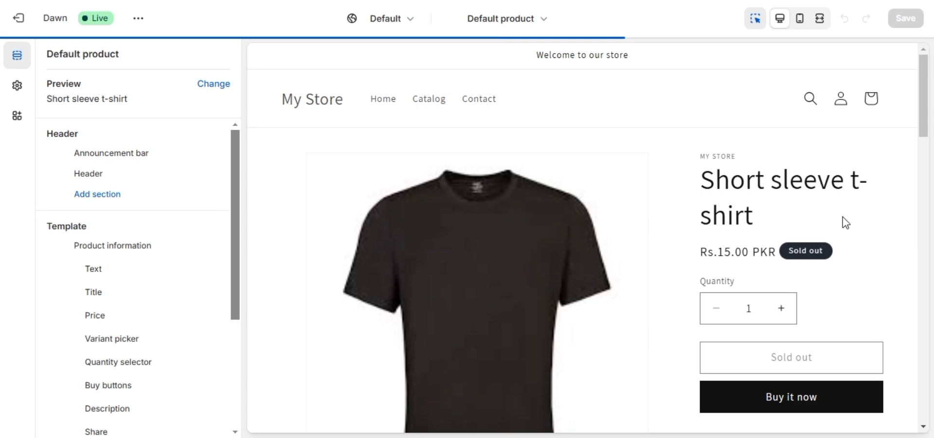
click(112, 245)
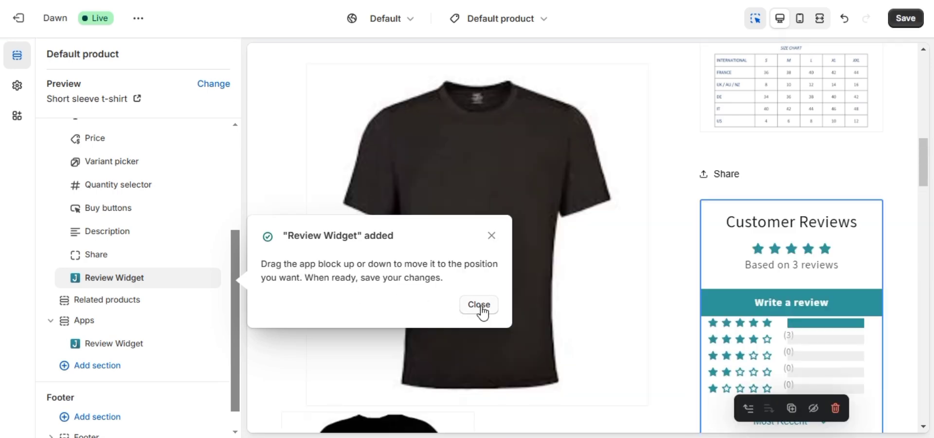
click(478, 305)
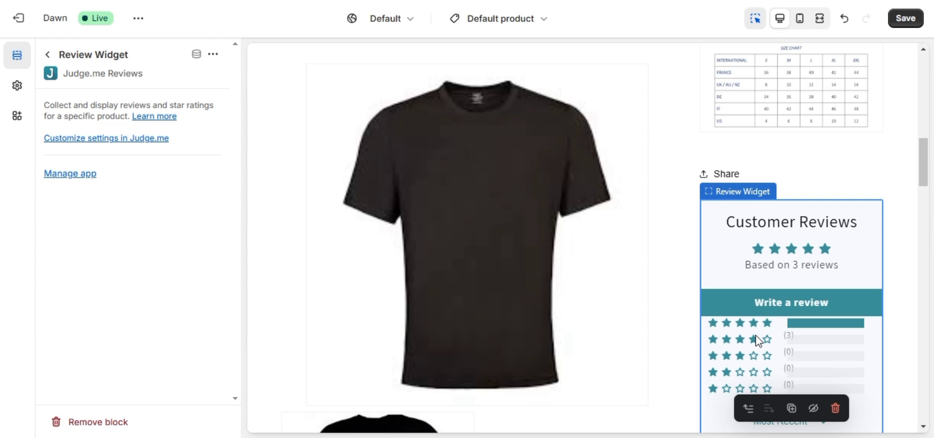
scroll(down, 3)
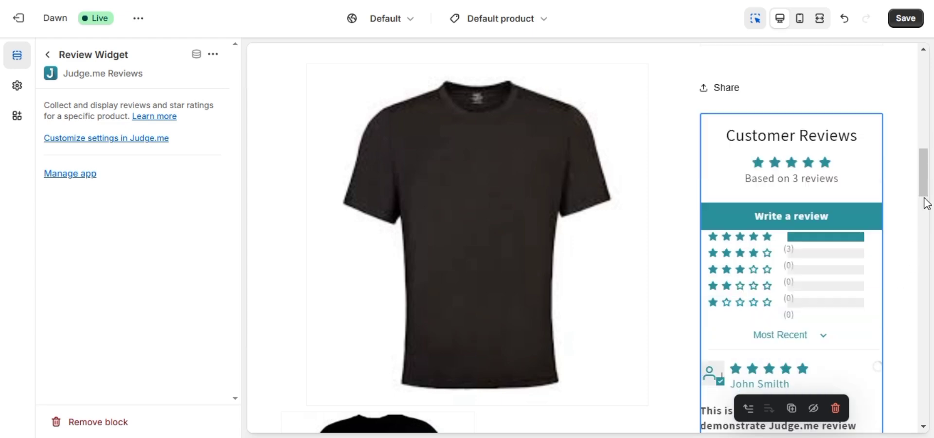
scroll(down, 3)
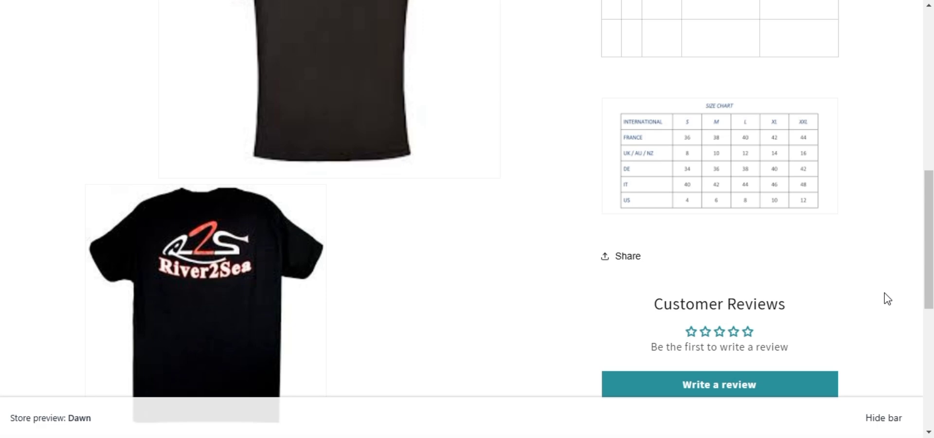
Scroll the Short sleeve t-shirt preview down to the Customer Reviews section
scroll(down, 3)
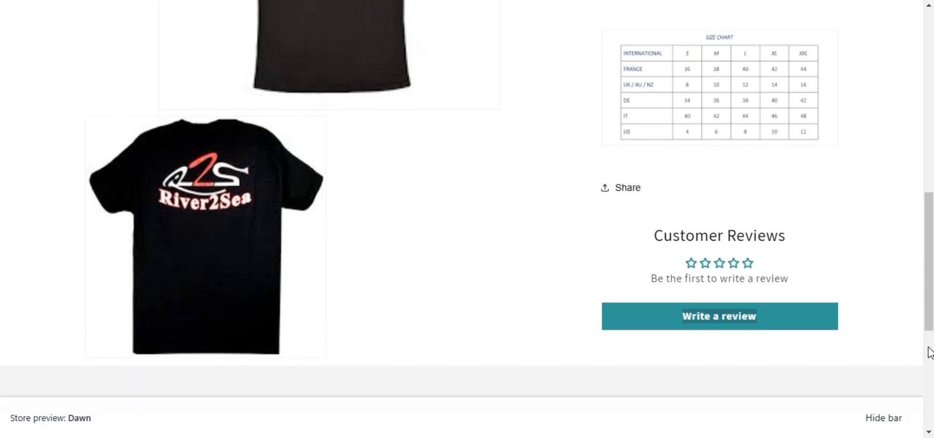
scroll(down, 3)
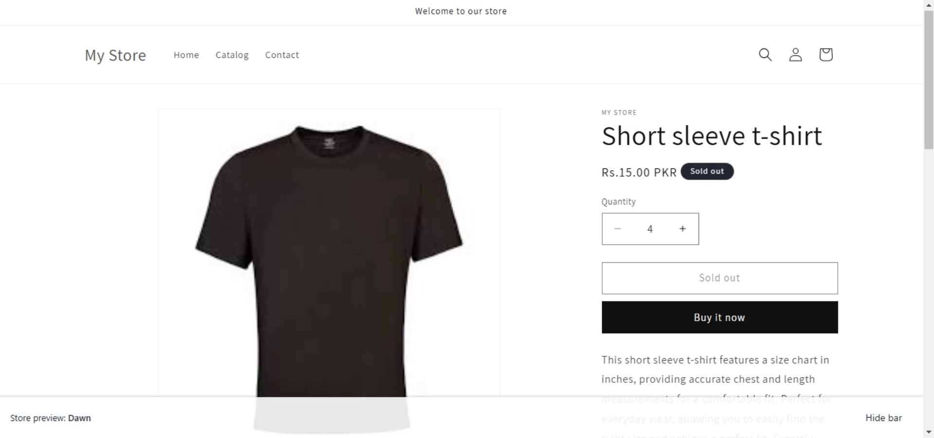
mouse_move(657, 382)
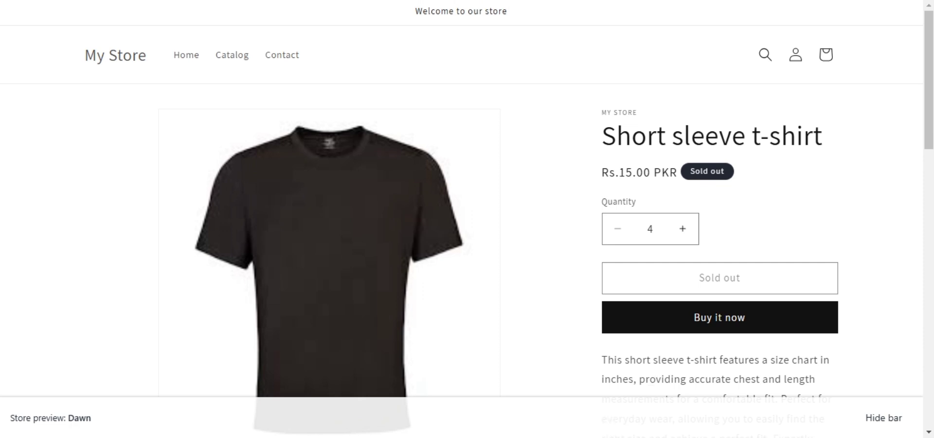
mouse_move(566, 435)
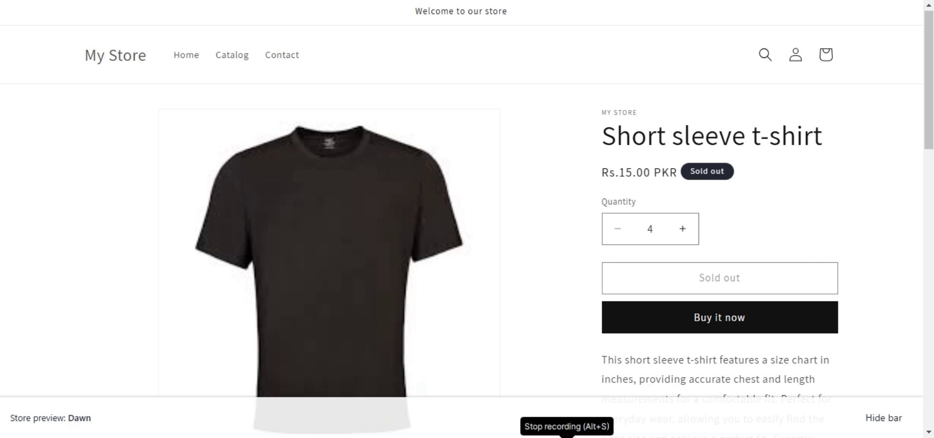